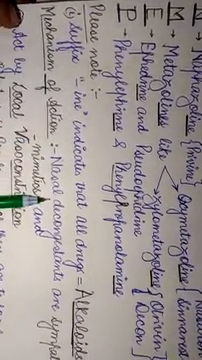
{"action": "scroll", "scroll_direction": "up", "scroll_amount": 3}
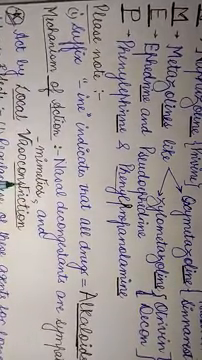
{"action": "scroll", "scroll_direction": "up", "scroll_amount": 3}
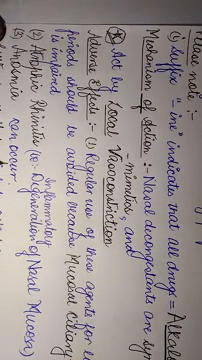
{"action": "scroll", "scroll_direction": "up", "scroll_amount": 3}
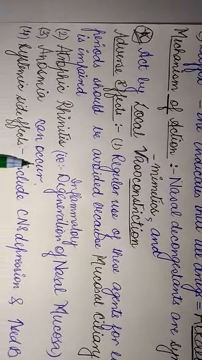